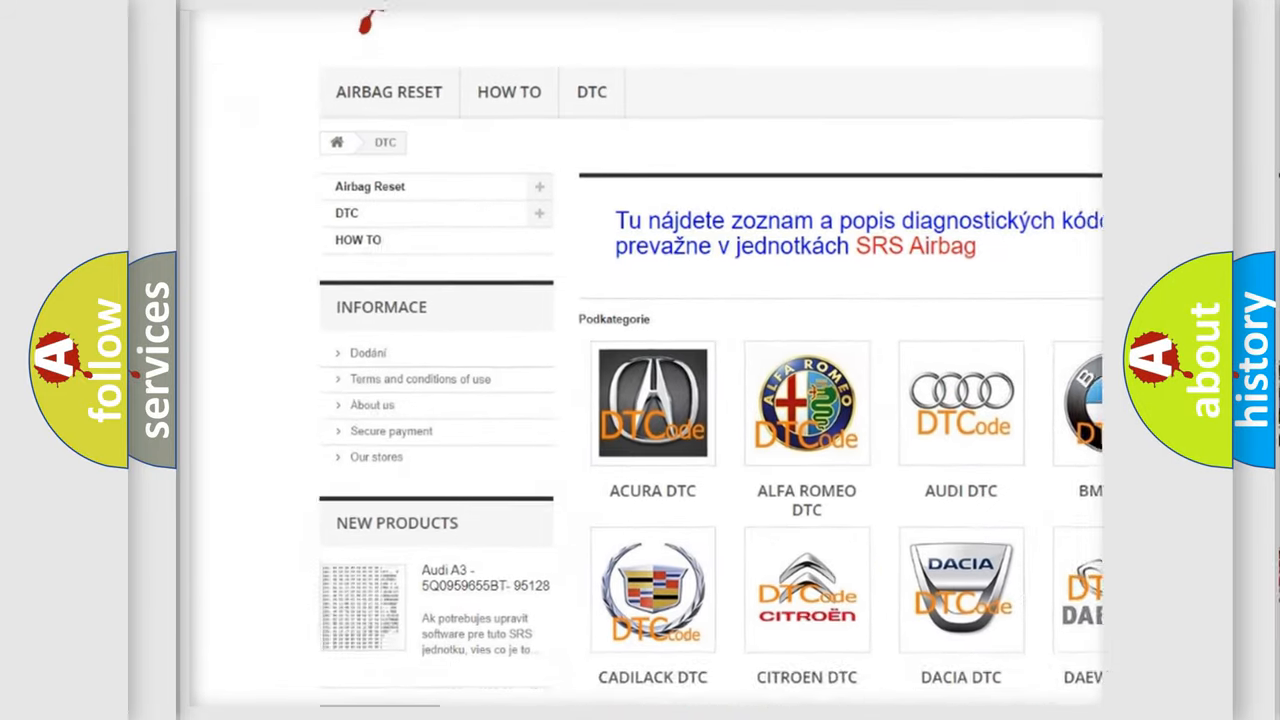
pyautogui.scroll(-3)
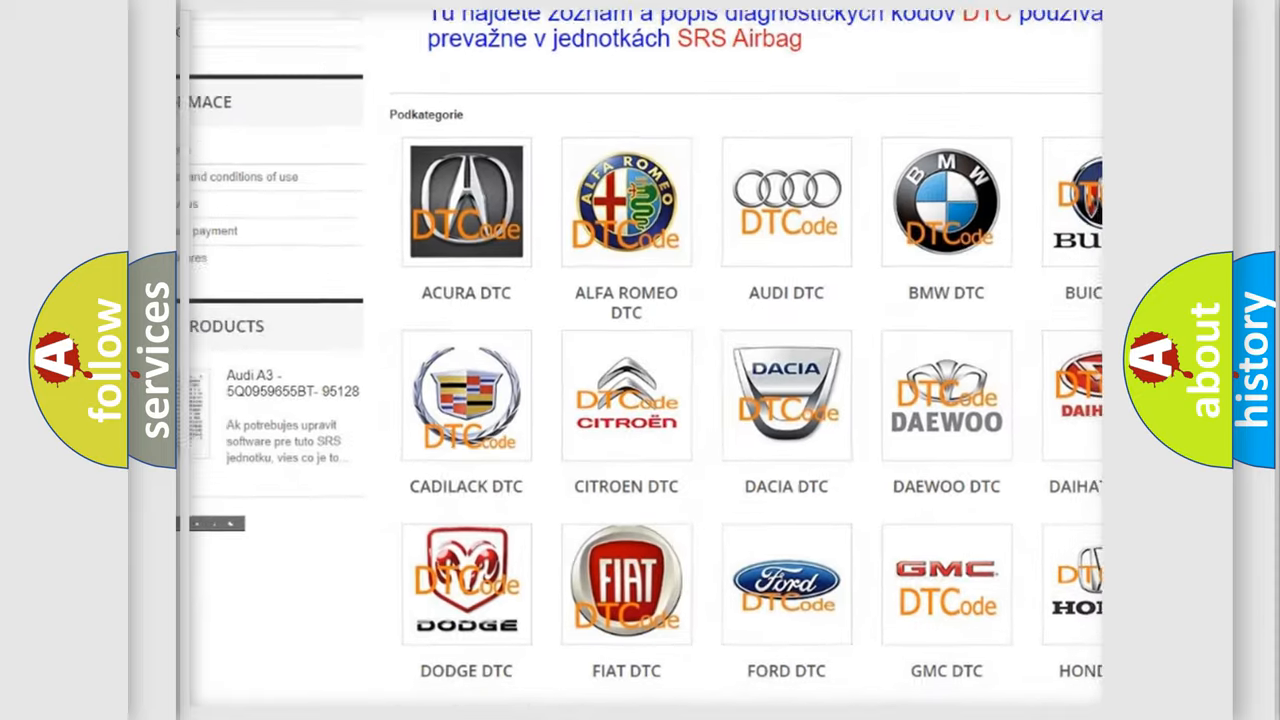
pyautogui.scroll(-3)
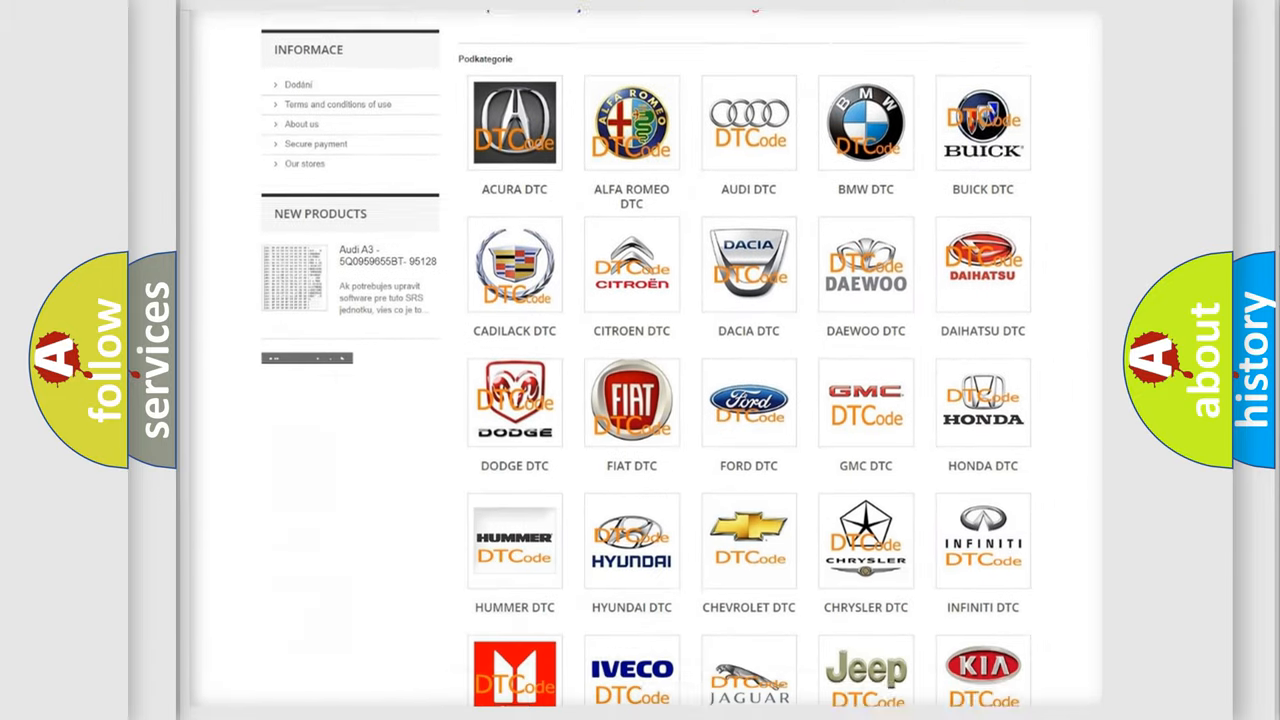
pyautogui.scroll(-3)
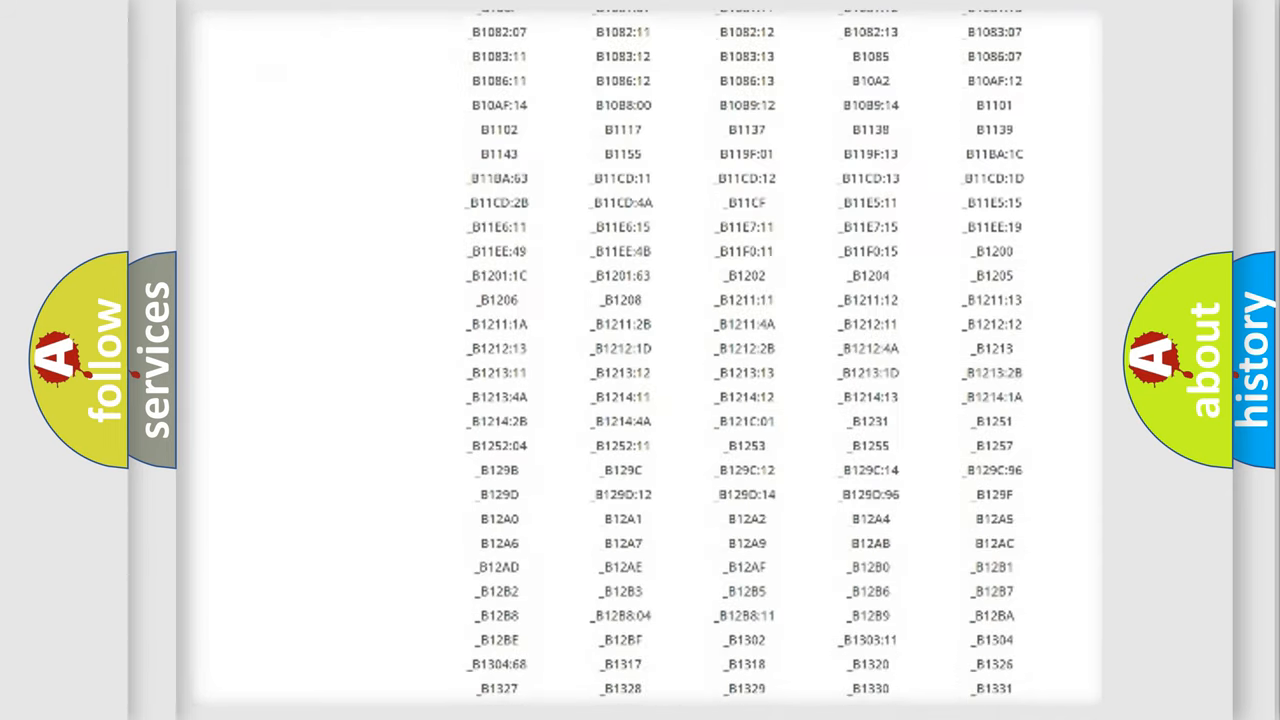
pyautogui.scroll(-3)
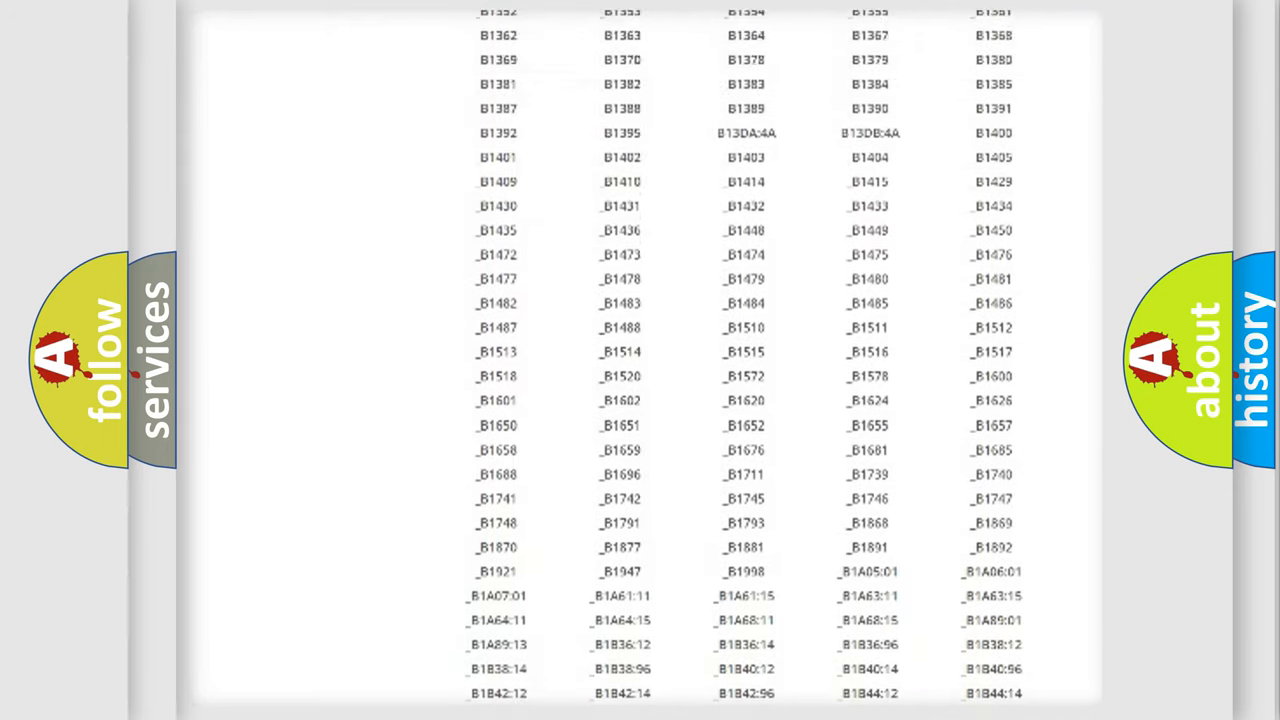
pyautogui.scroll(3)
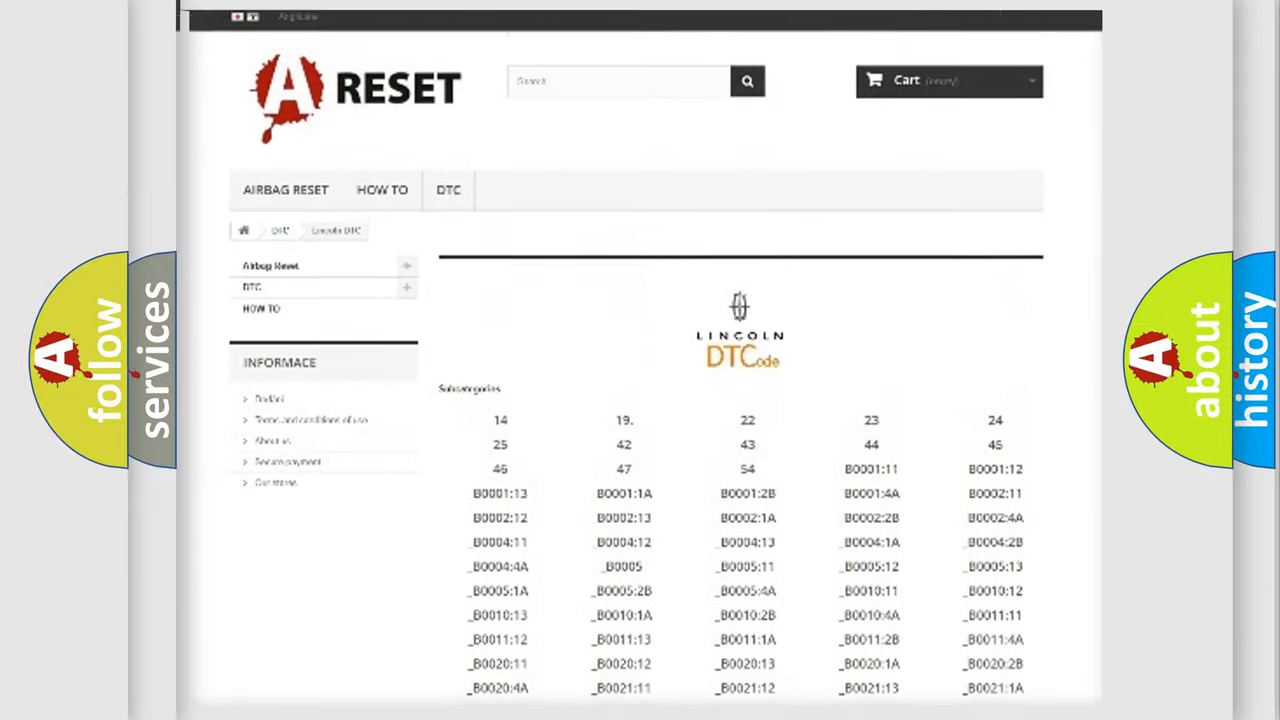